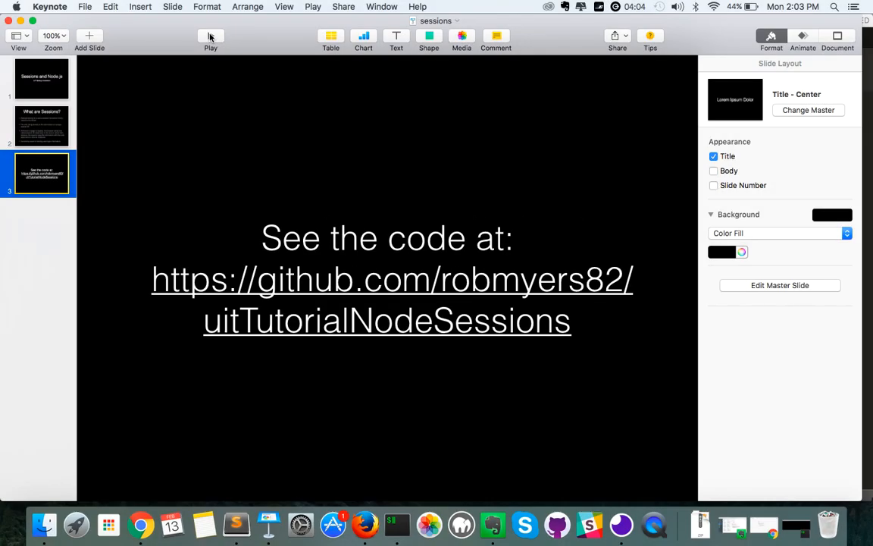
- Select the express-session dependency line in package.json
left_click(236, 525)
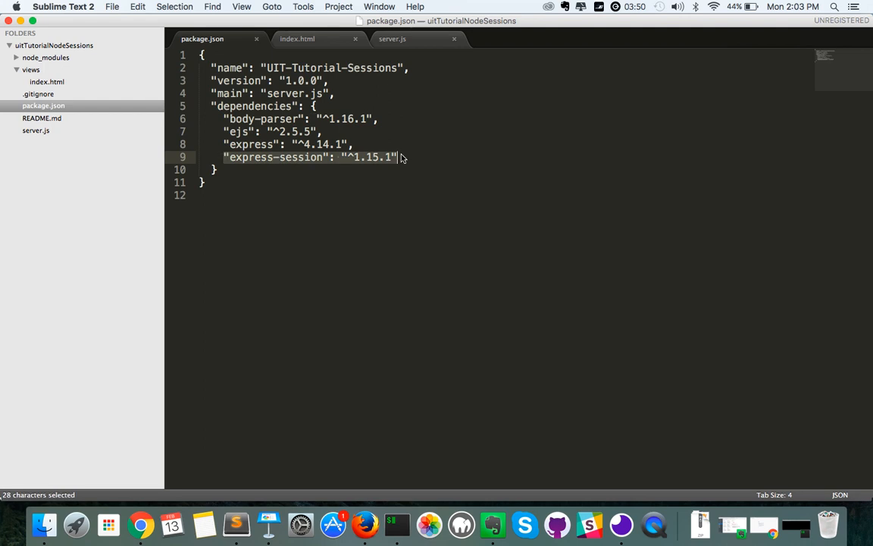
mouse_move(454, 248)
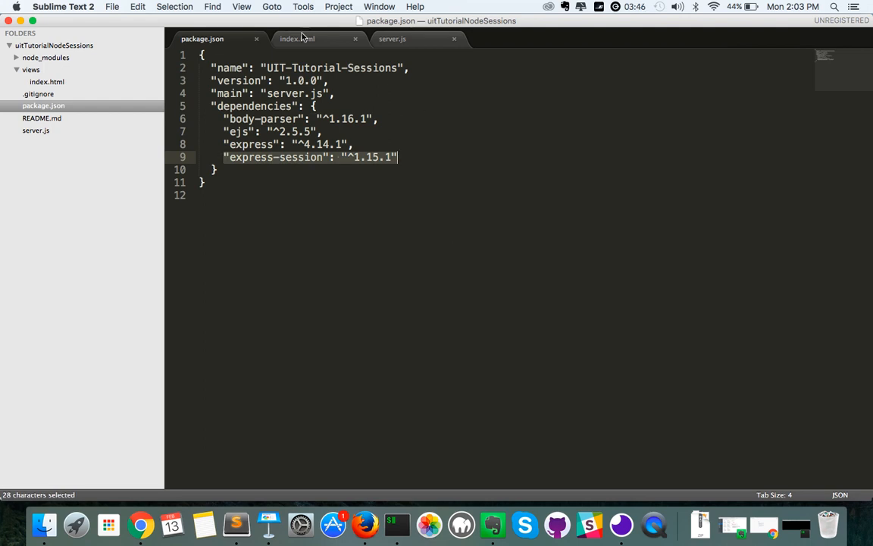
- Switch to index.html showing the login form posting email and password to /login
left_click(297, 40)
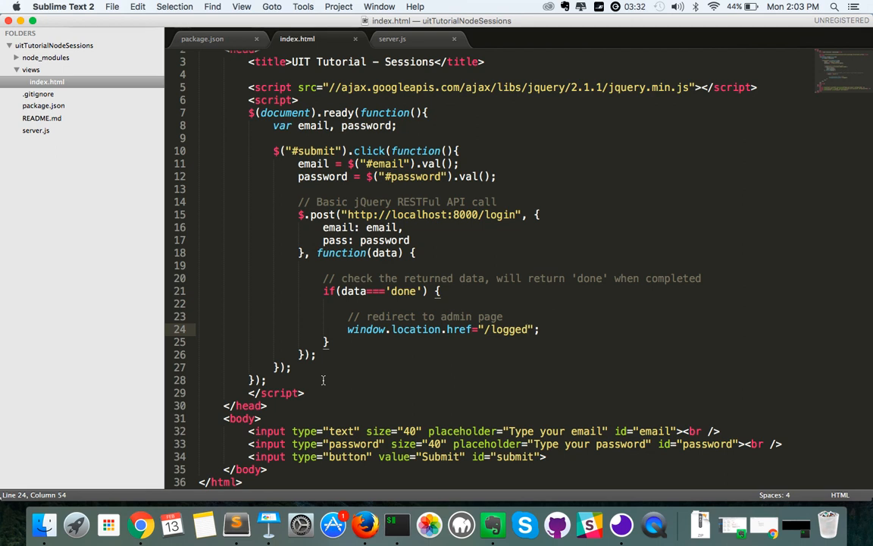
mouse_move(344, 407)
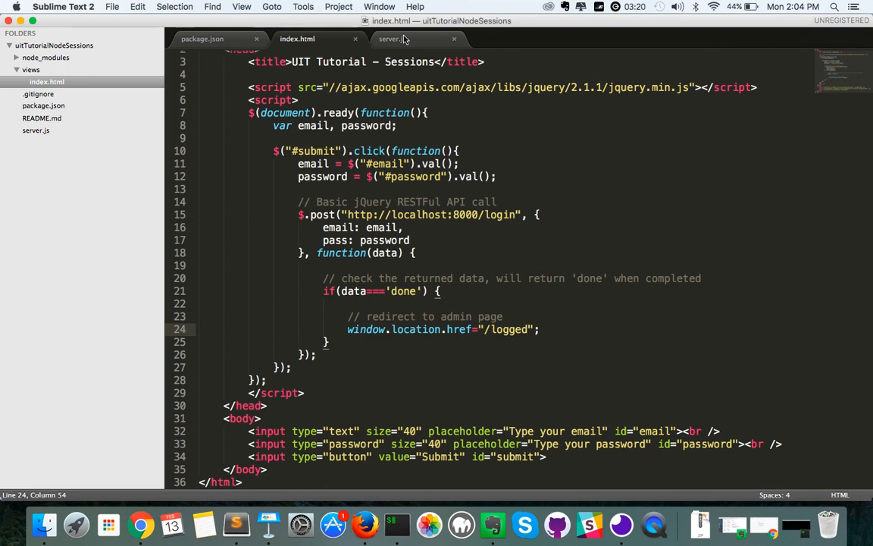
- Switch to server.js, highlight its require lines and place the cursor on empty line 15
left_click(388, 39)
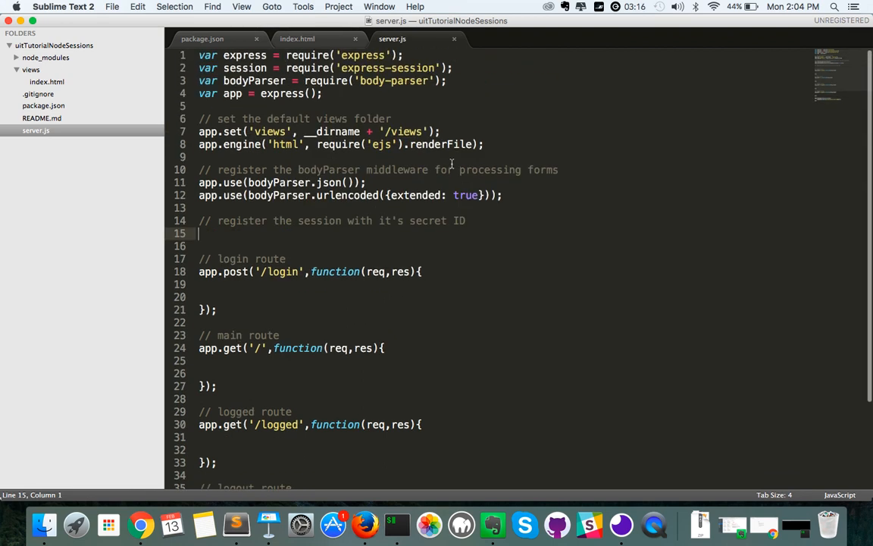
left_click_drag(198, 54, 447, 82)
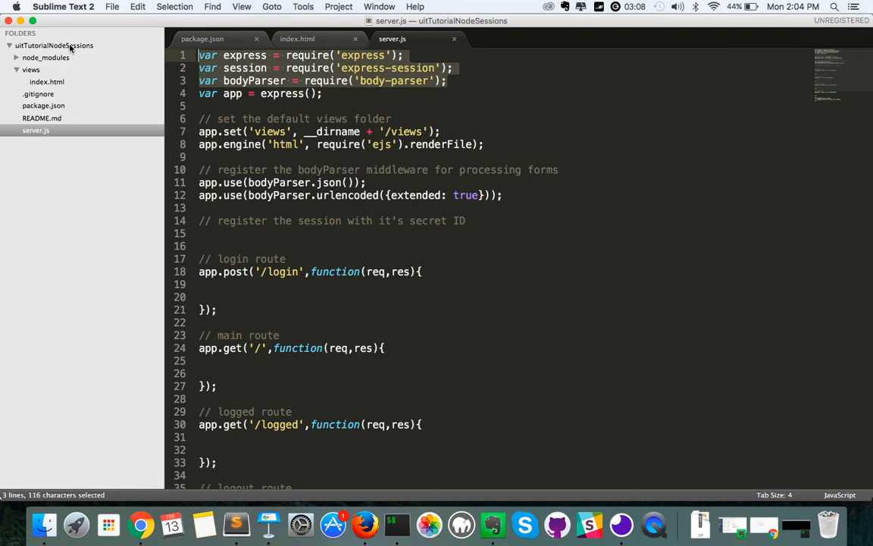
double_click(241, 144)
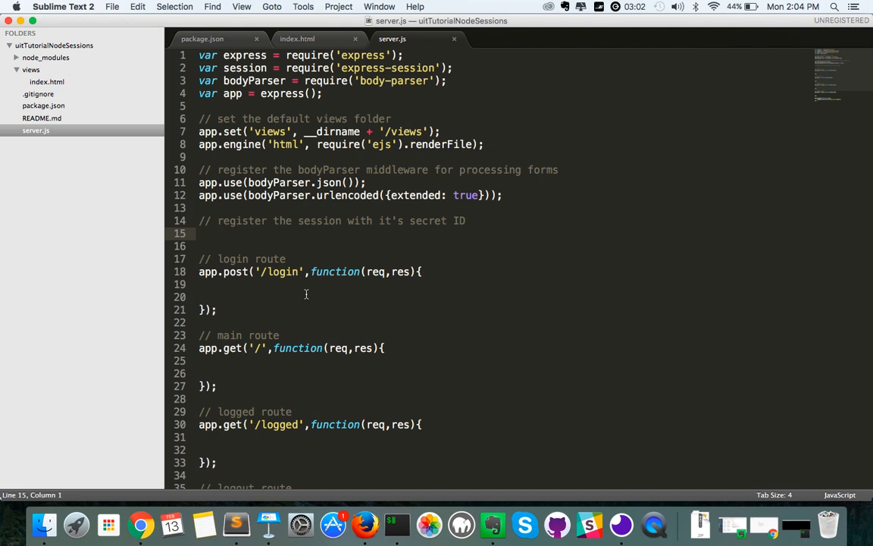
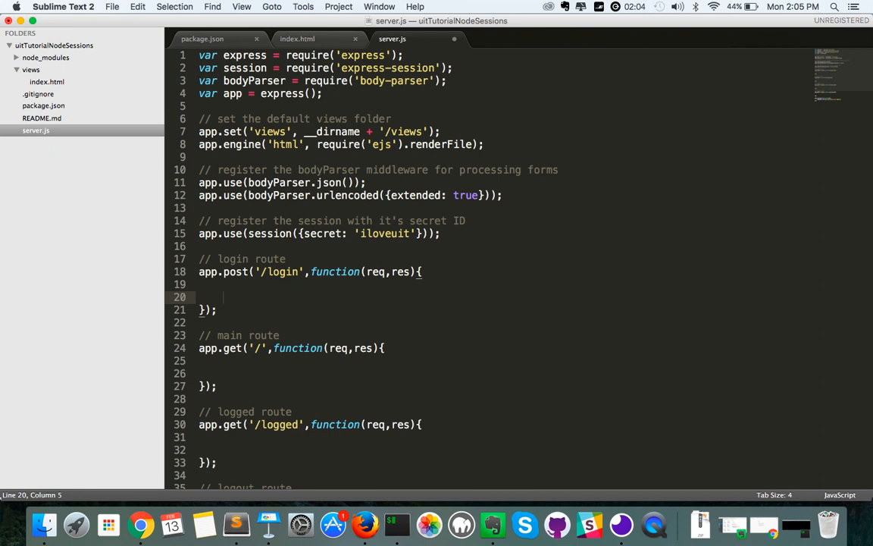
- Store req.body.email and req.body.password in req.session and respond res.end('done') in the login route
type("req.session.")
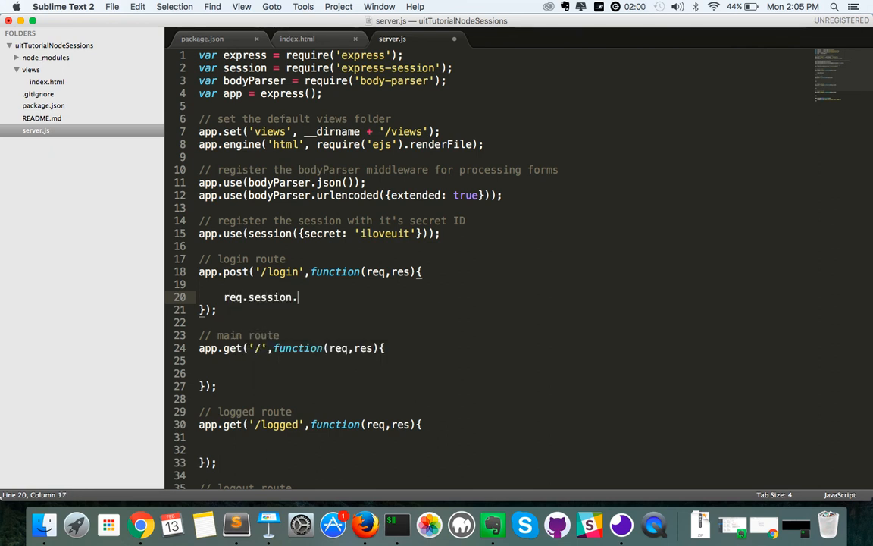
type("email = r")
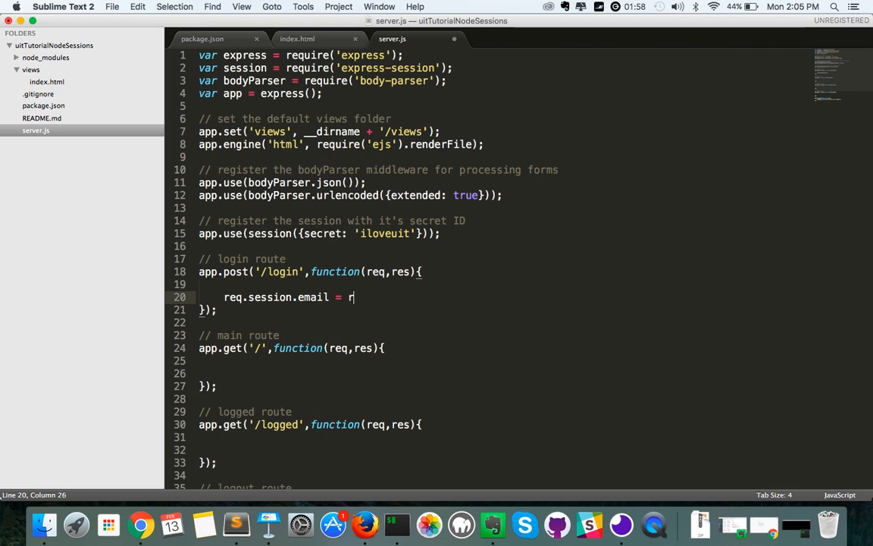
type("eq.body.email;")
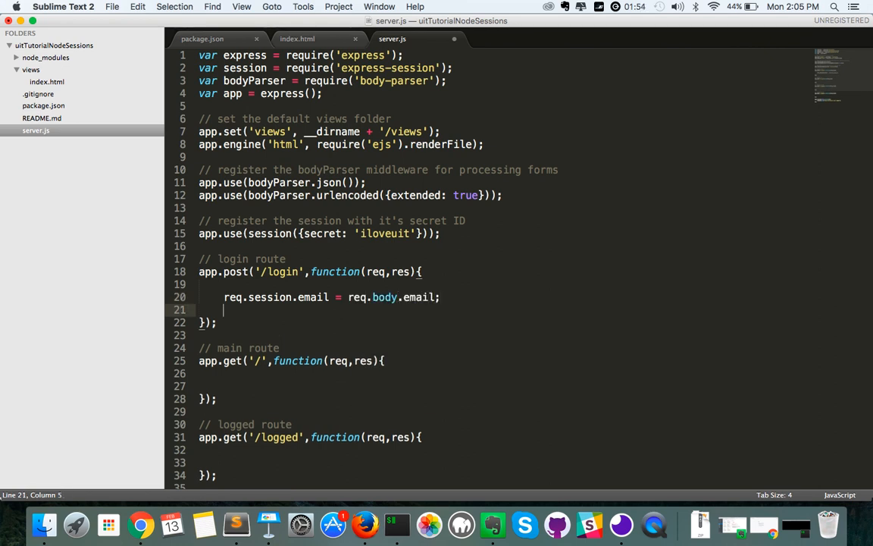
type("req.sess")
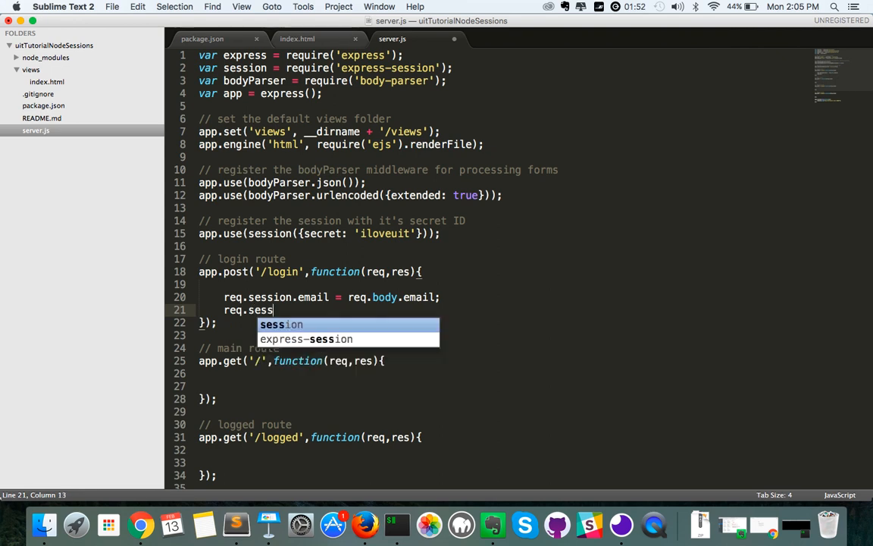
type("ion.passw")
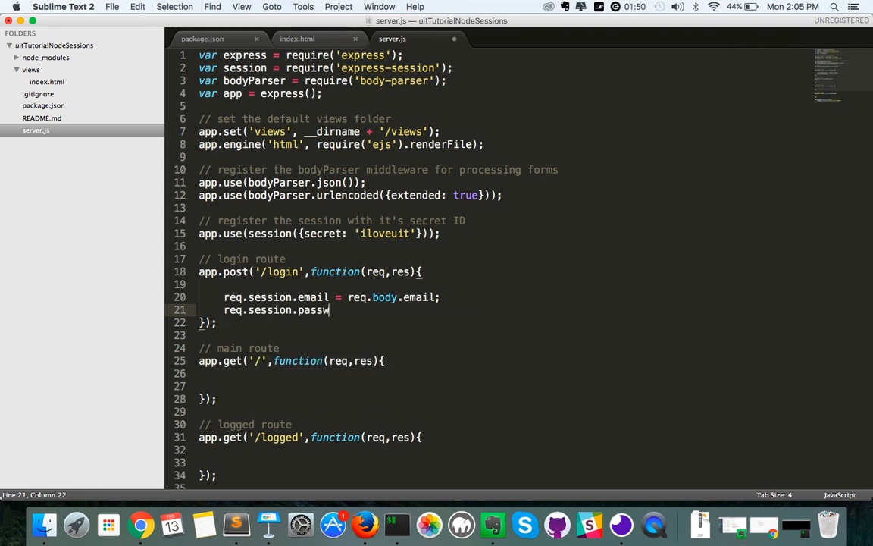
type("ord = req.body.password;")
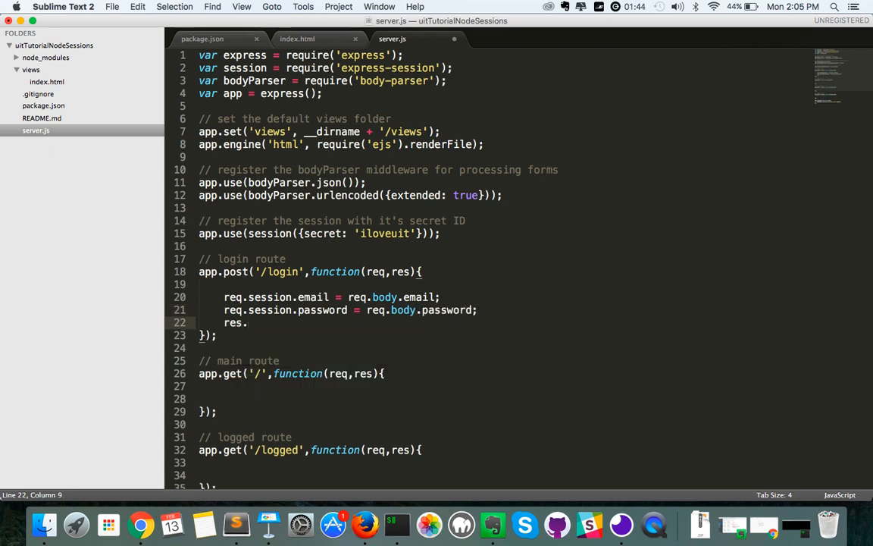
type("end()")
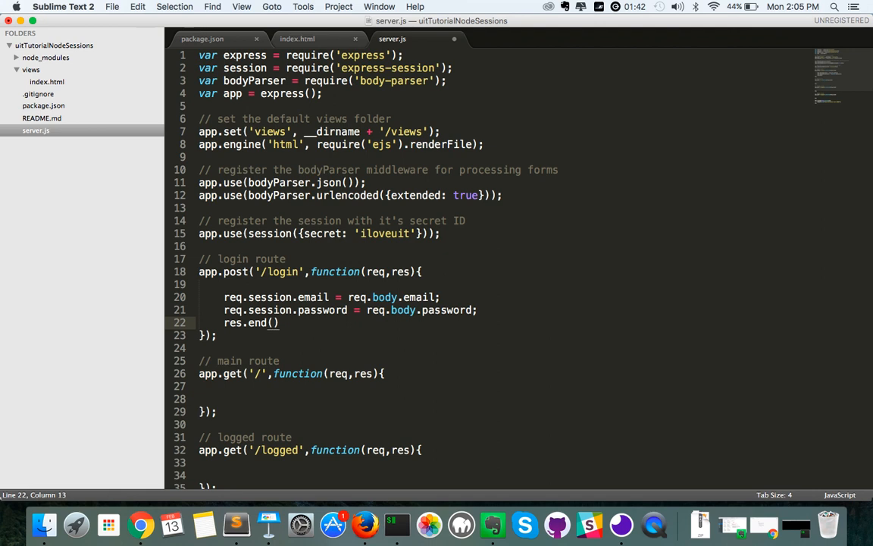
type("'done'")
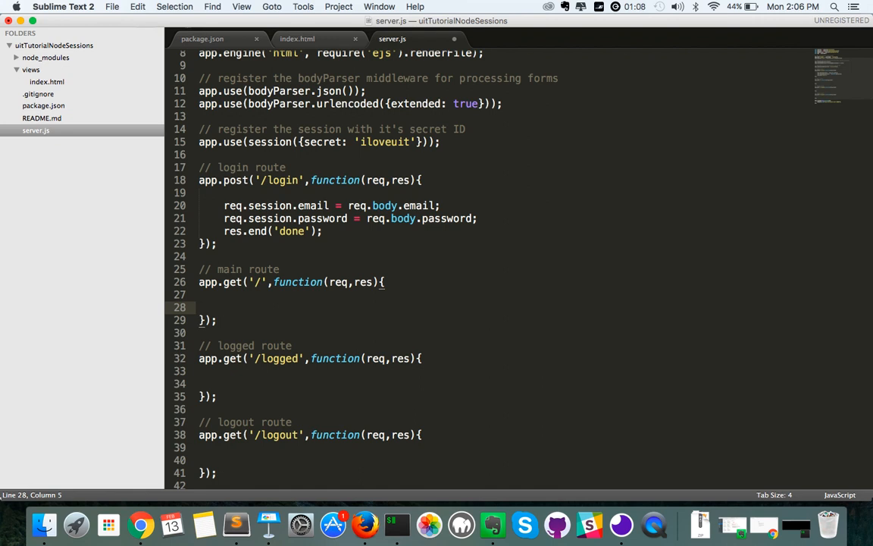
- Write if (req.session.email) res.redirect('/logged') else res.render('index') in the main route
type("if (req.")
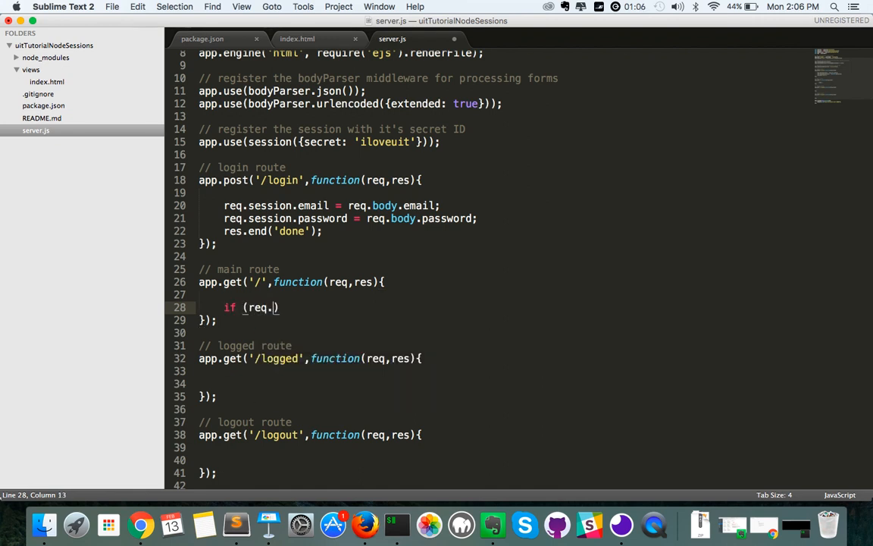
type("session.email")
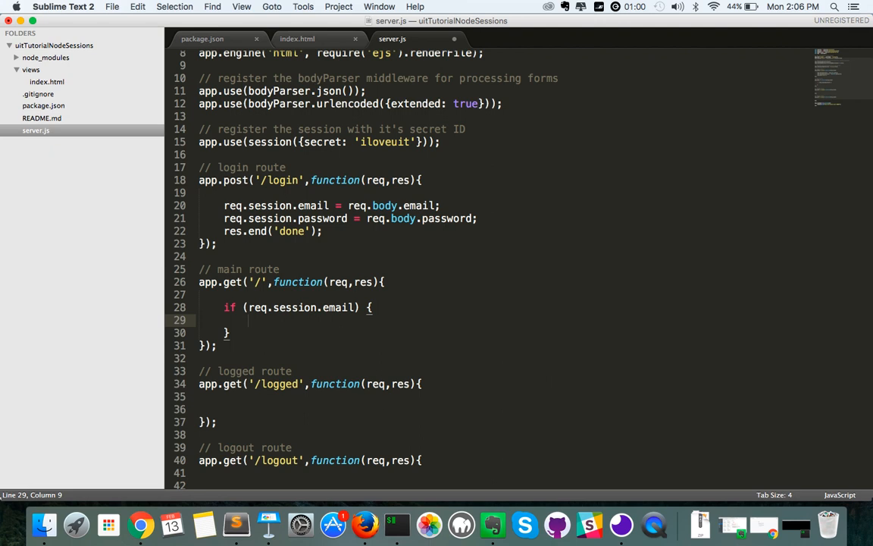
type("res")
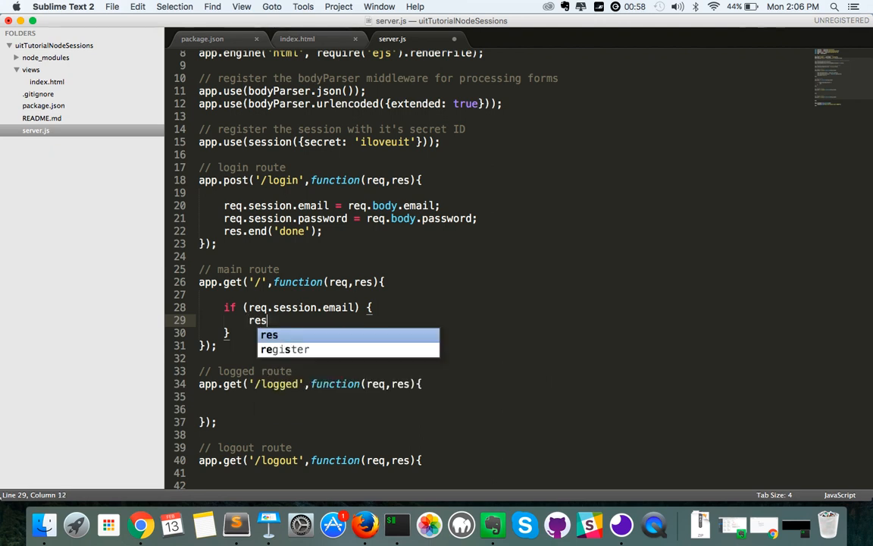
type(".redirect('/logged');")
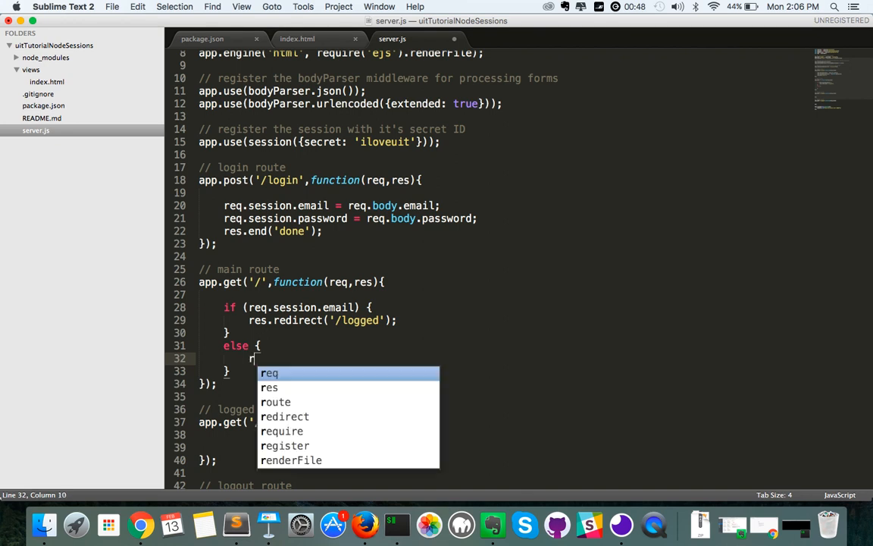
type("es.render")
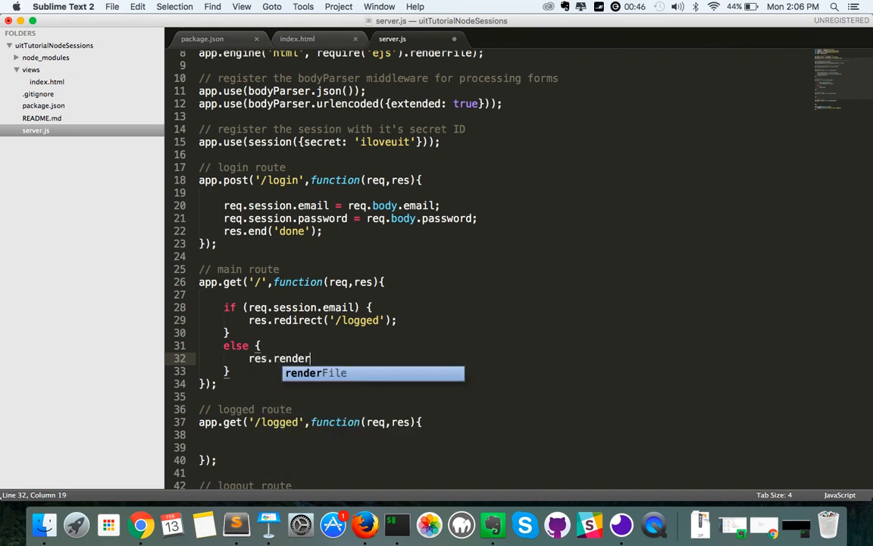
type("('index');")
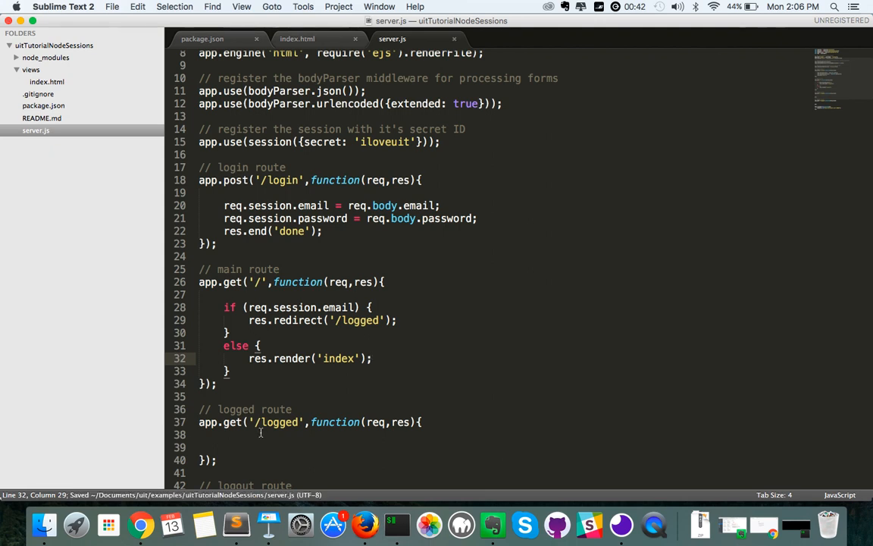
type("if (req.")
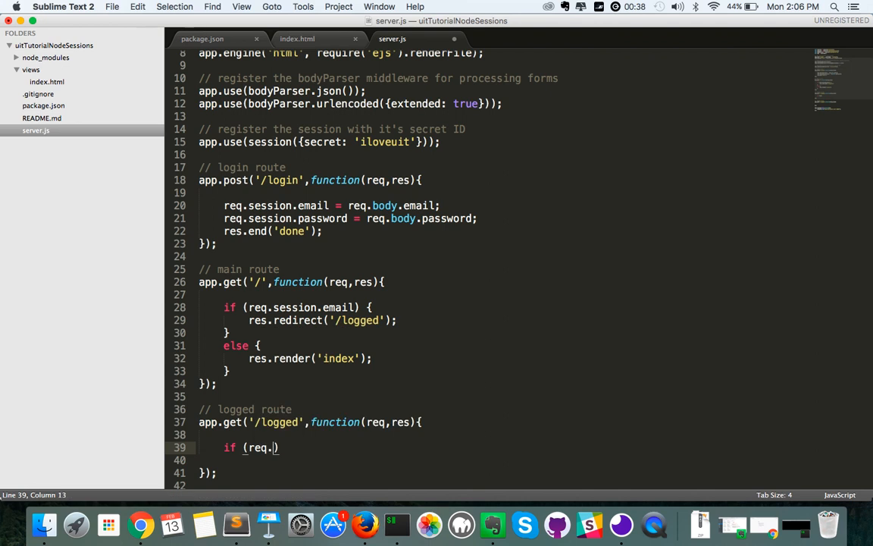
- When req.session.email exists, res.write a <h1>Logged</h1> heading with an <a href='/logout'>Logout</a> link
type("session.email")
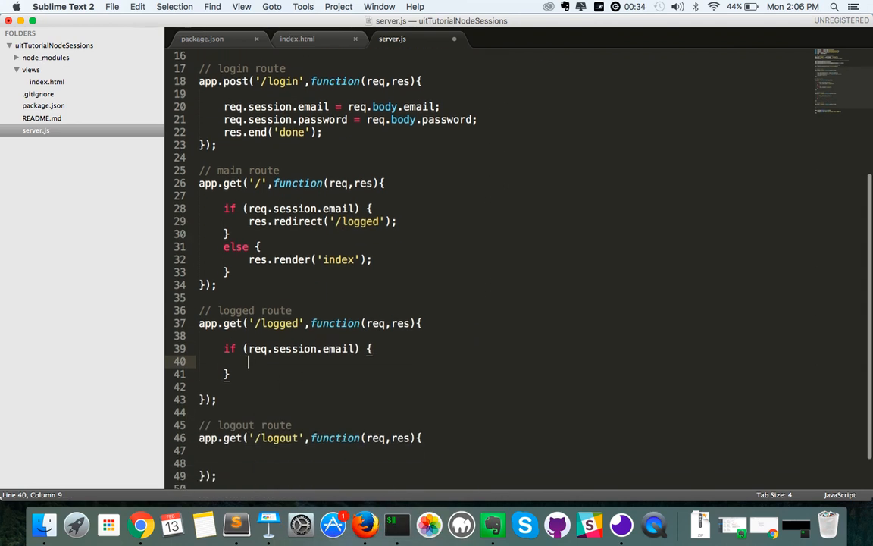
type("res.write")
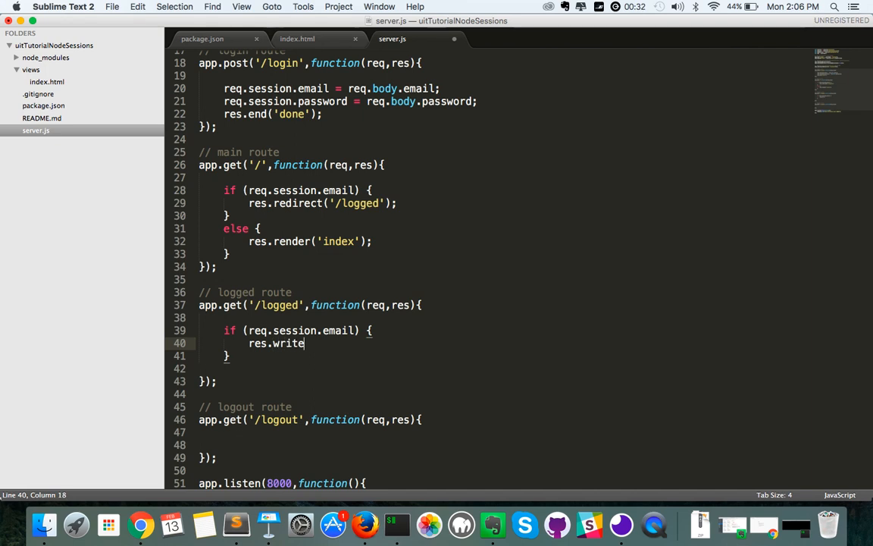
type("(\"<h1\")")
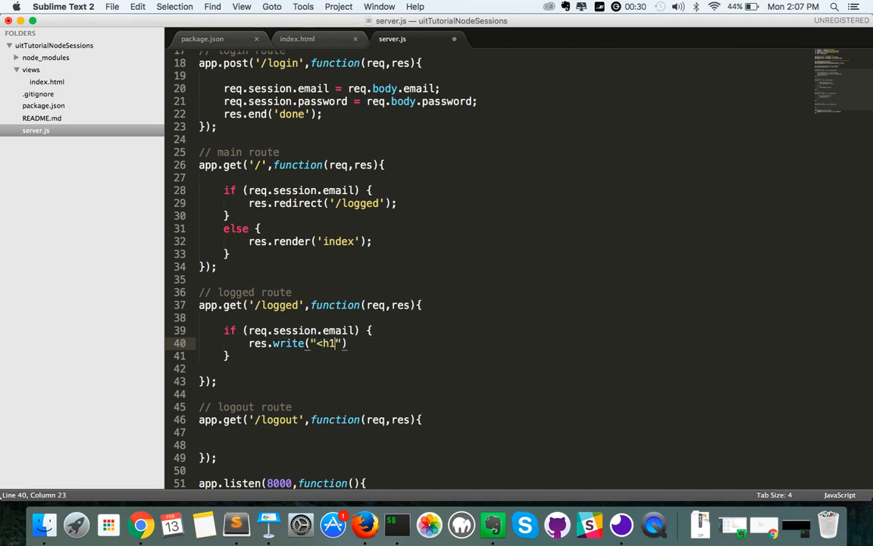
type(">Logged</")
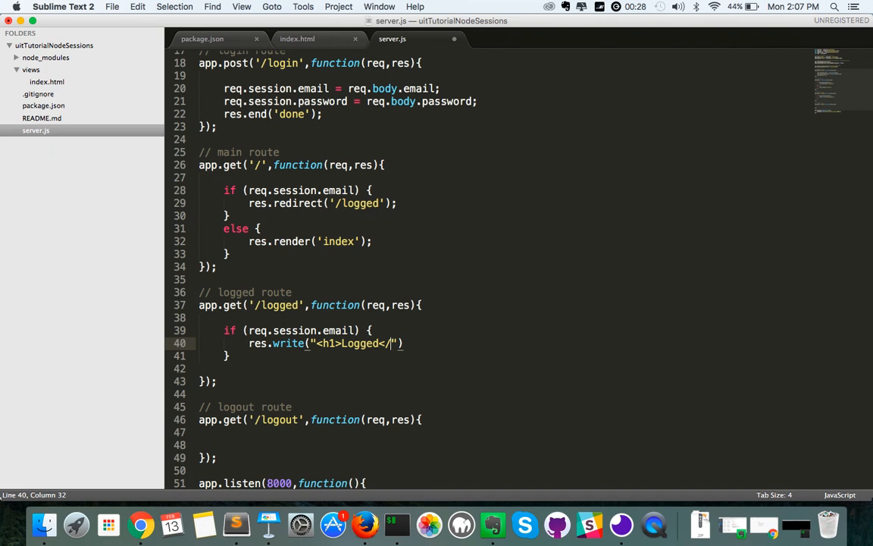
type("h1>")
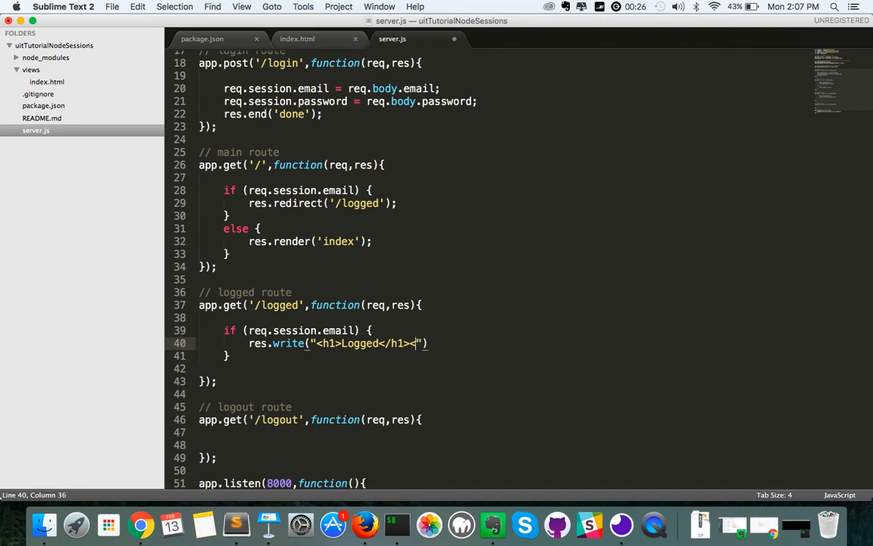
type("<a href=")
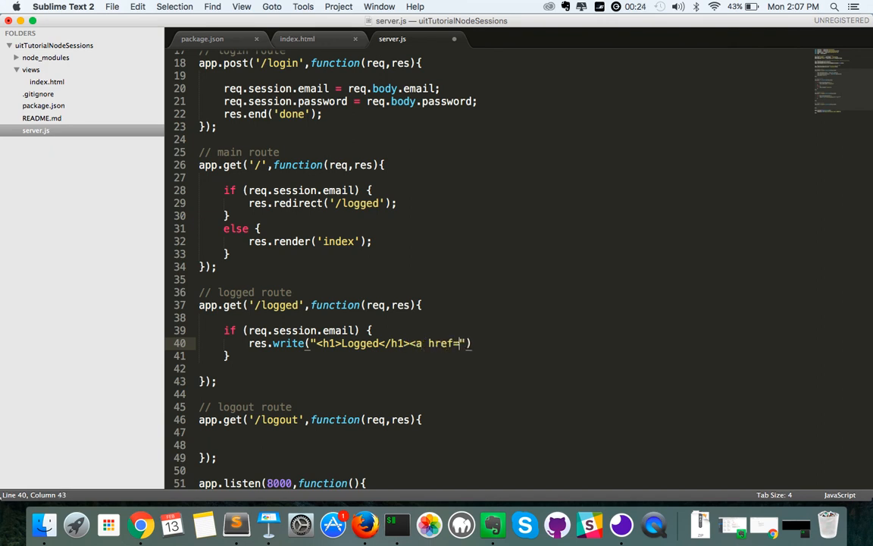
type("'")
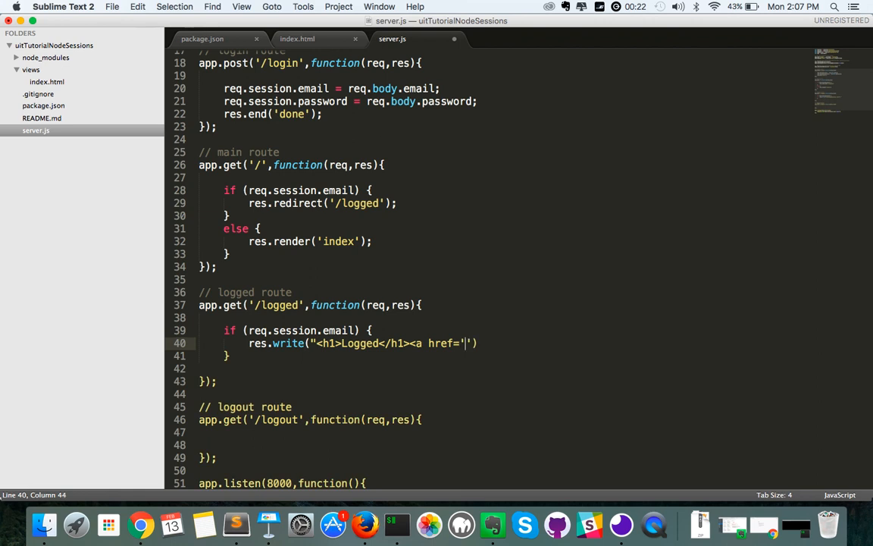
type("/logout")
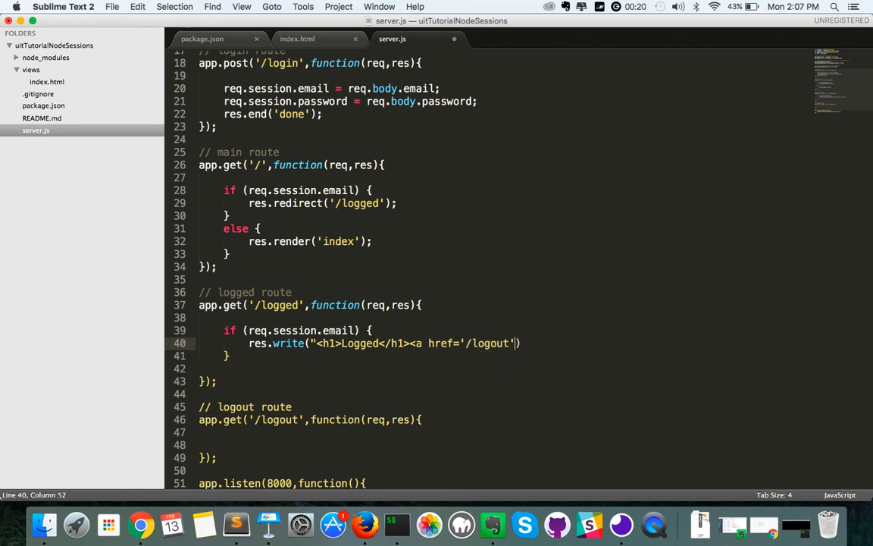
type("Log")
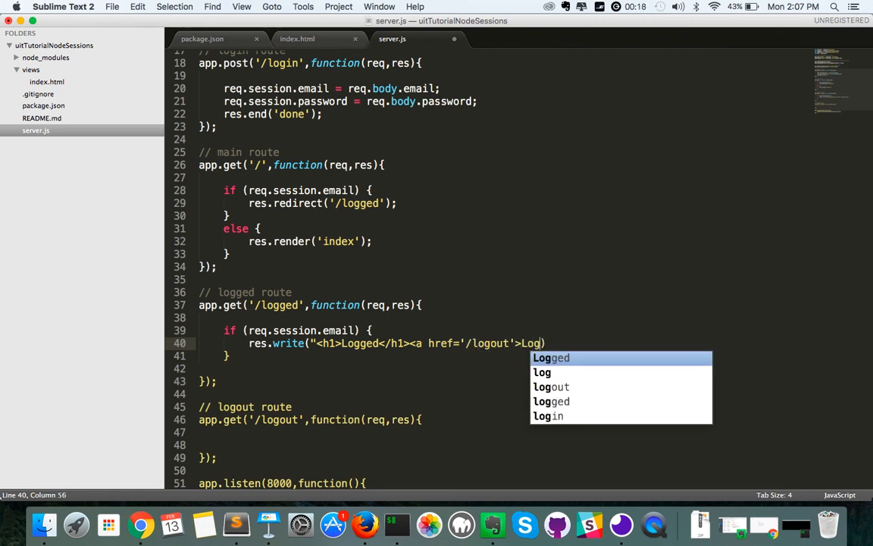
type("out</a>'|')")
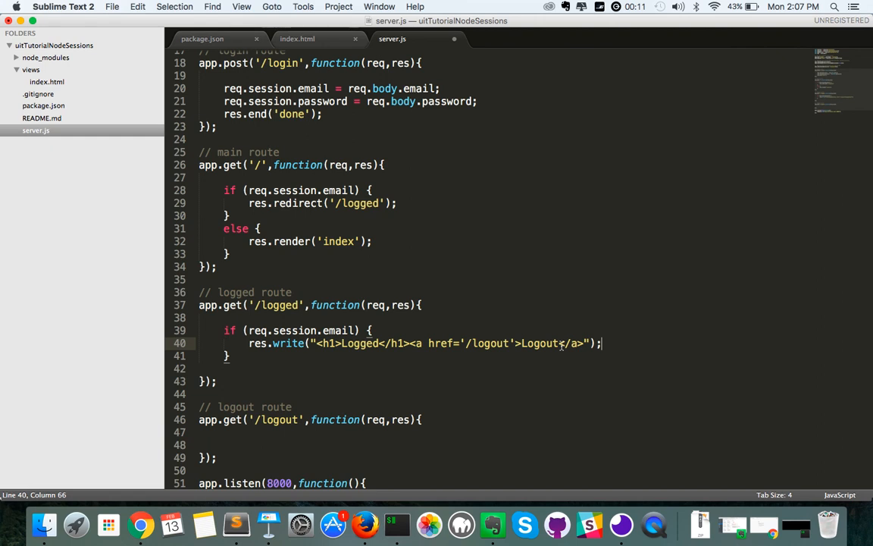
- End the logged route's response with res.end()
type("res.end;")
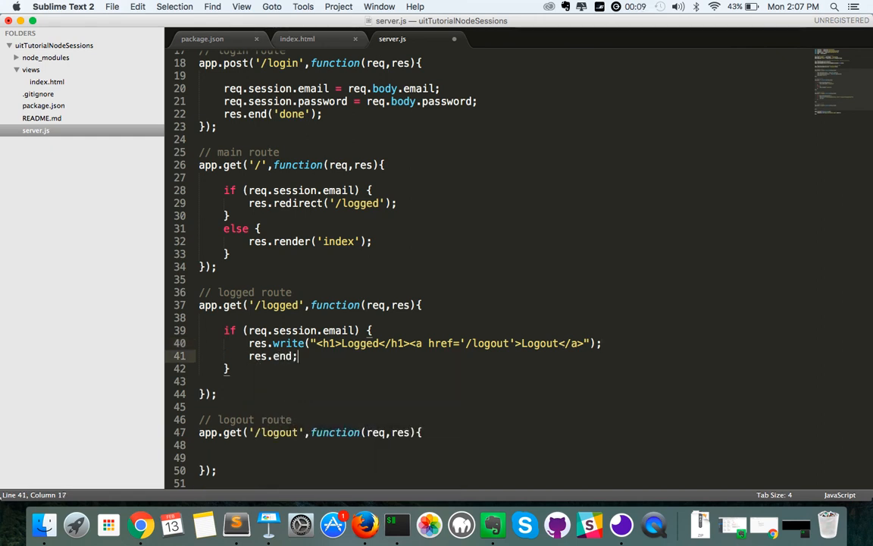
type("()")
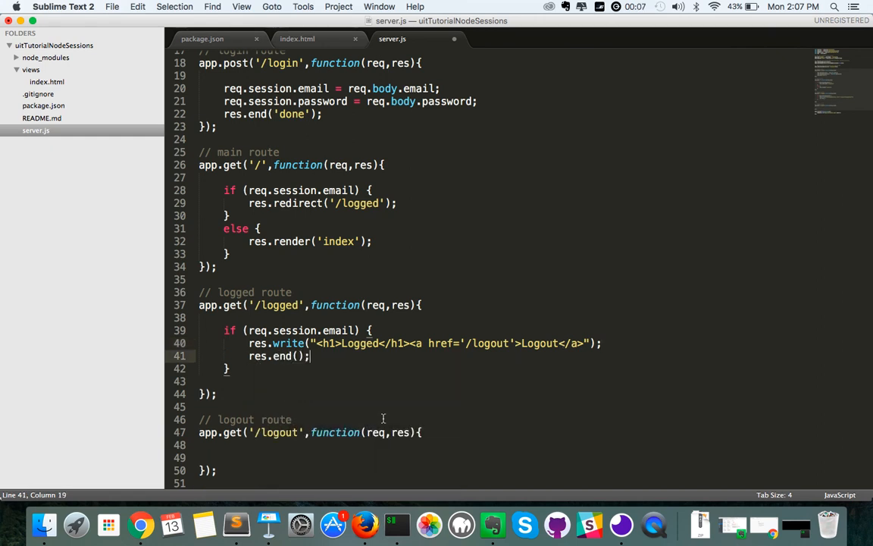